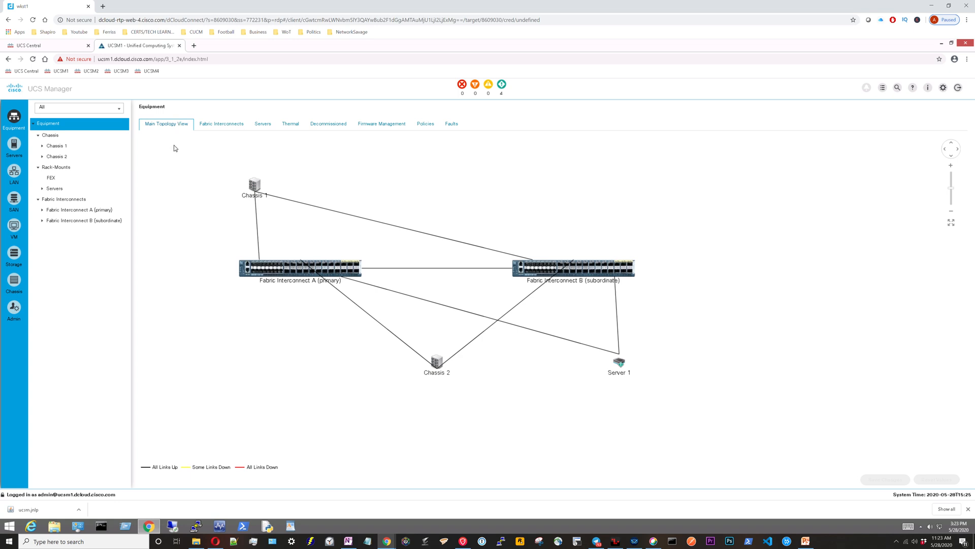
pyautogui.moveTo(250, 169)
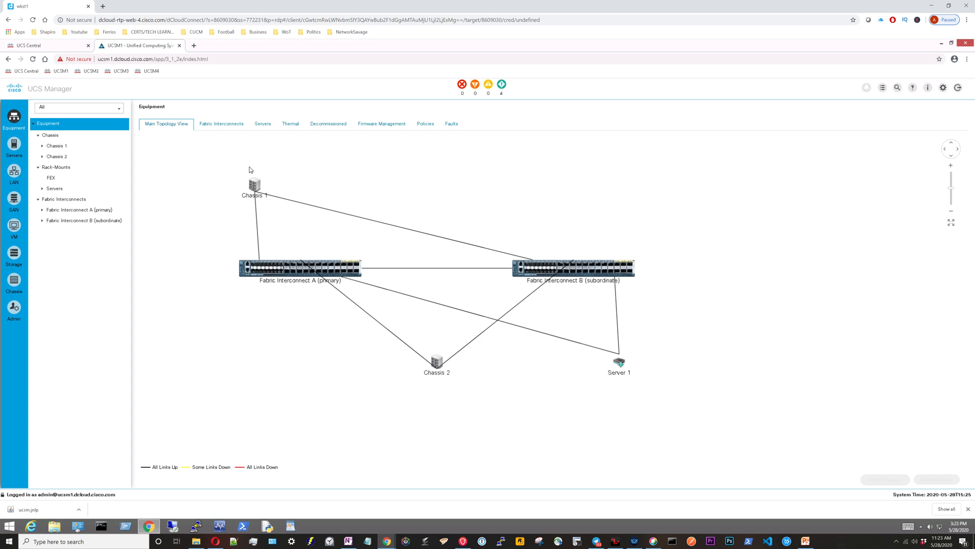
pyautogui.moveTo(233, 159)
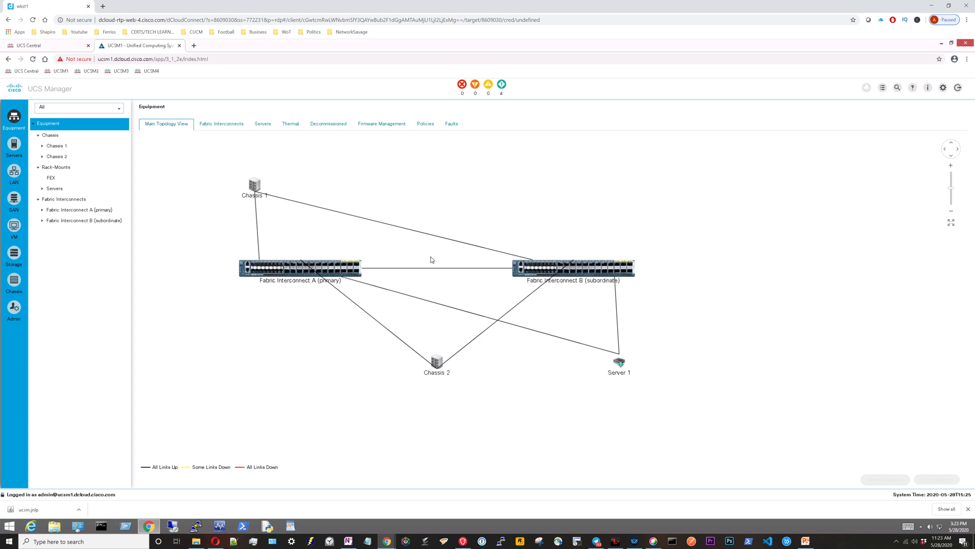
pyautogui.moveTo(470, 372)
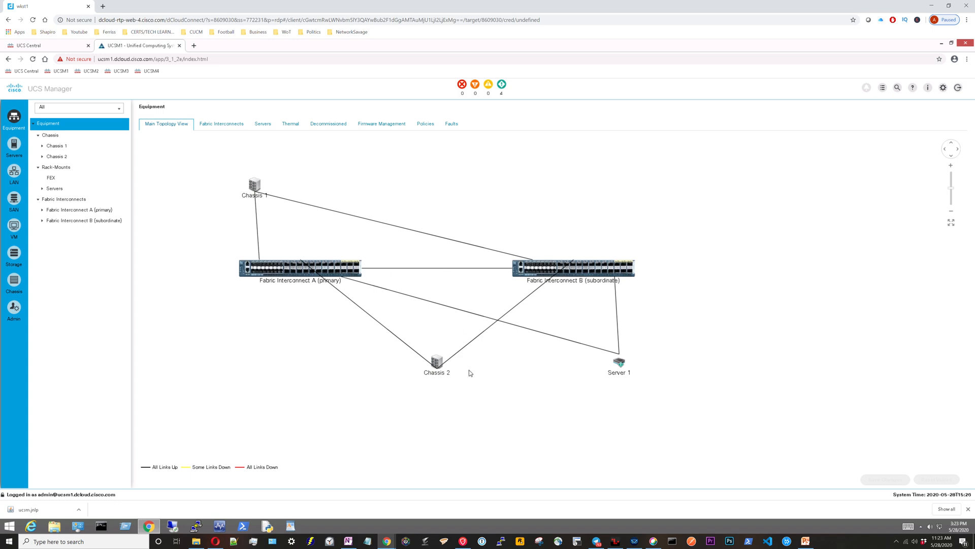
pyautogui.moveTo(625, 359)
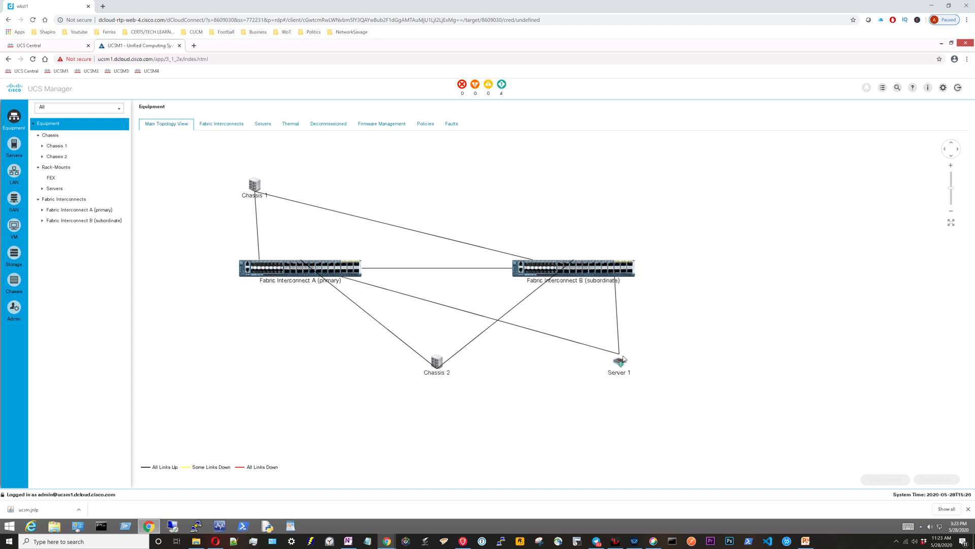
pyautogui.moveTo(639, 377)
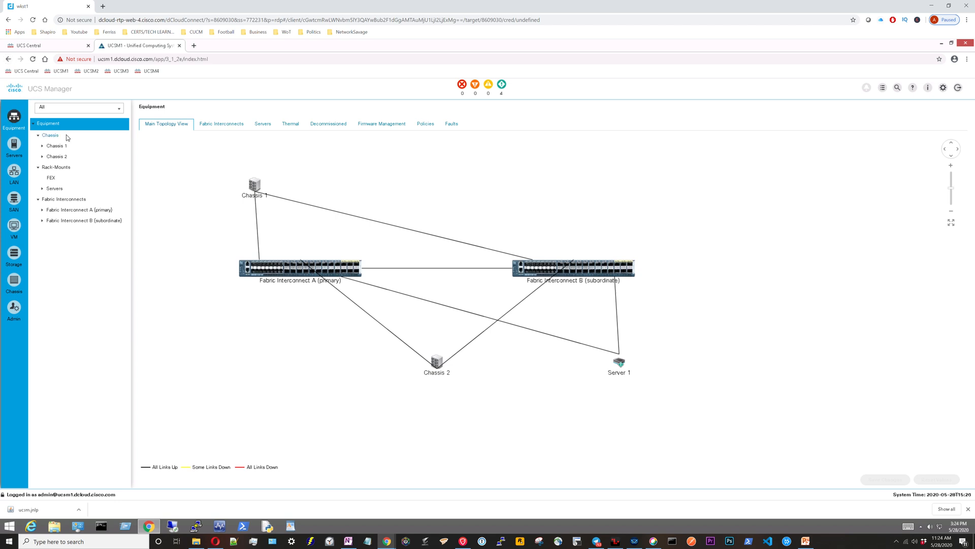
pyautogui.moveTo(60, 136)
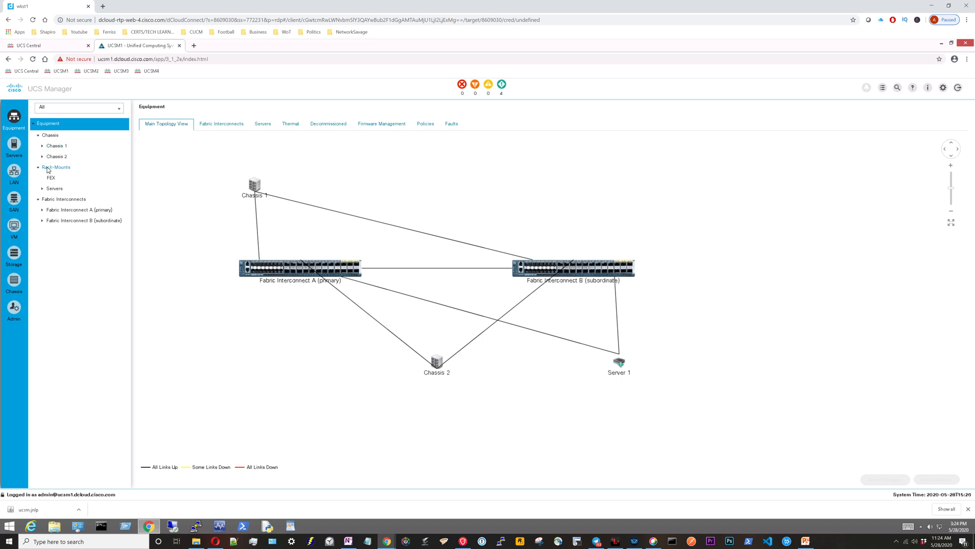
pyautogui.moveTo(53, 172)
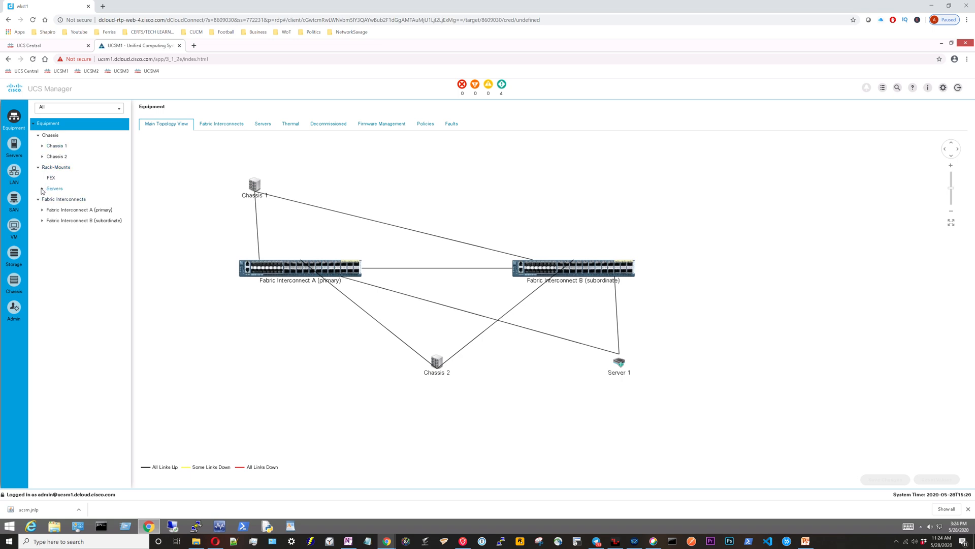
# Expand the Servers branch under Rack-Mounts so Server 1 is listed.
pyautogui.click(41, 188)
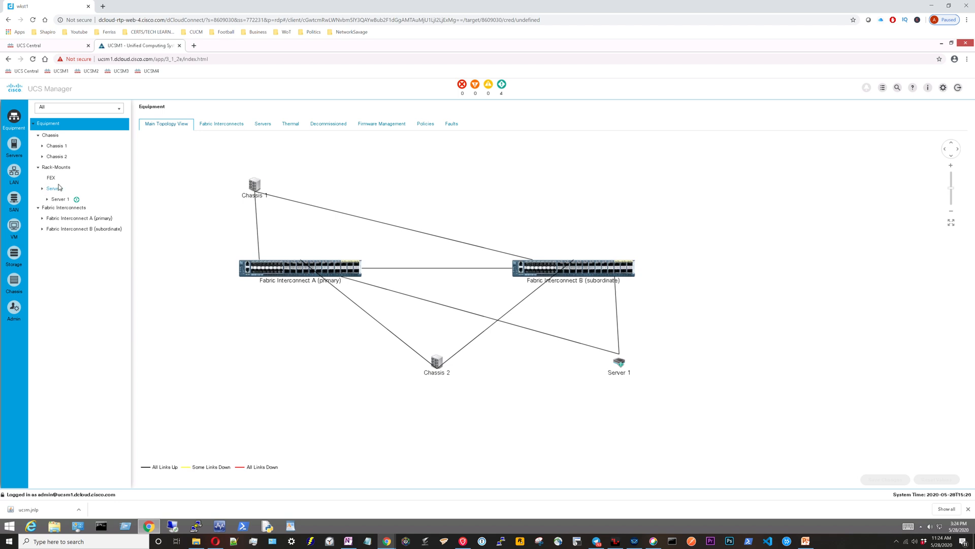
# Visit the Servers area with its profiles tree expanded, then LAN, SAN and finally VM.
pyautogui.click(13, 148)
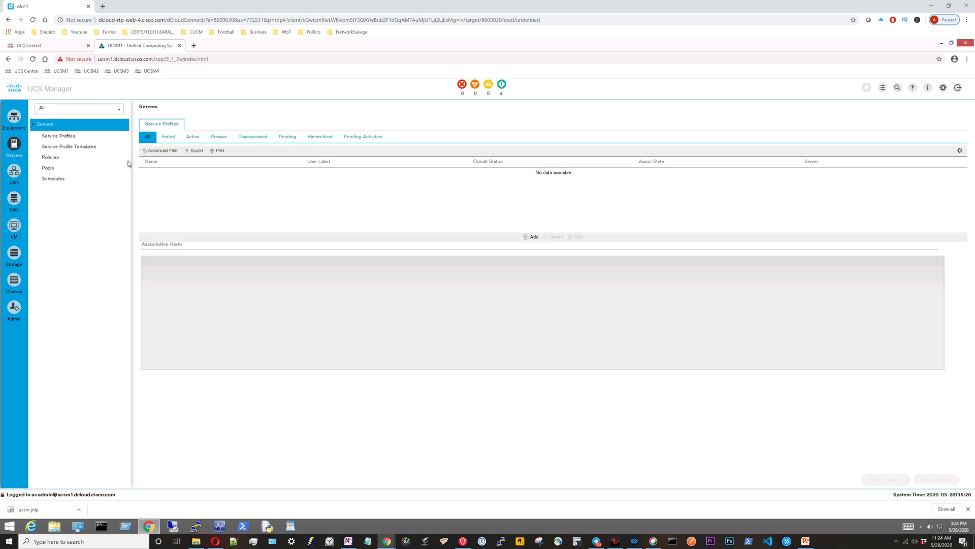
pyautogui.click(38, 136)
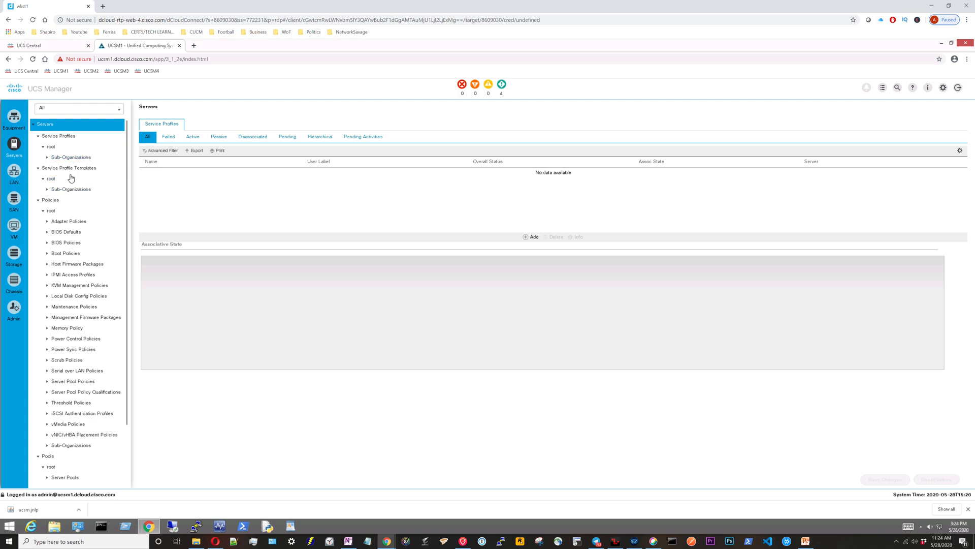
pyautogui.click(14, 172)
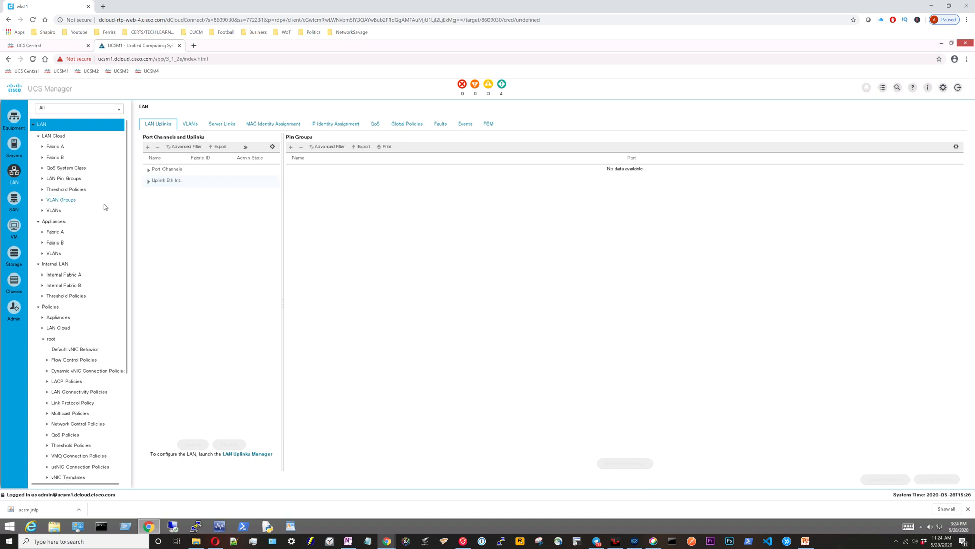
pyautogui.click(14, 202)
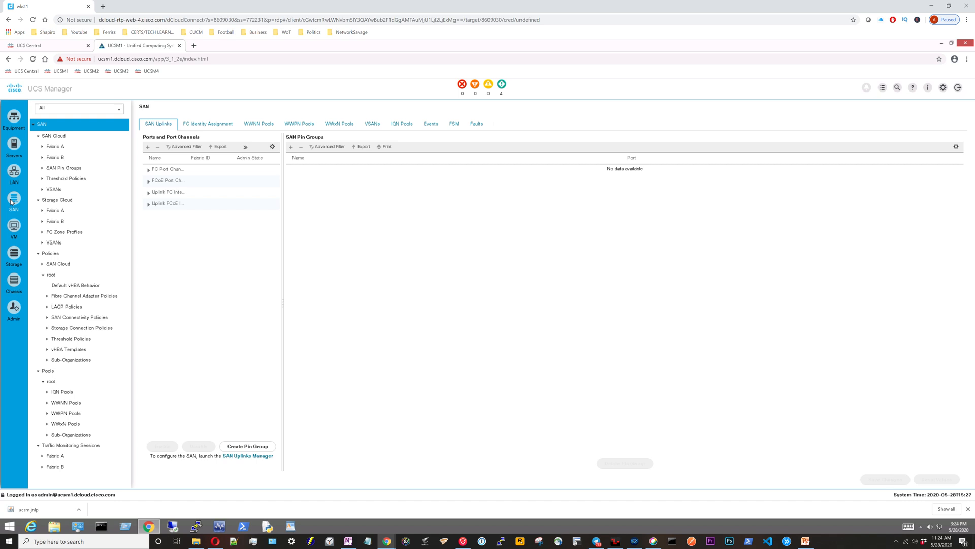
pyautogui.moveTo(14, 200)
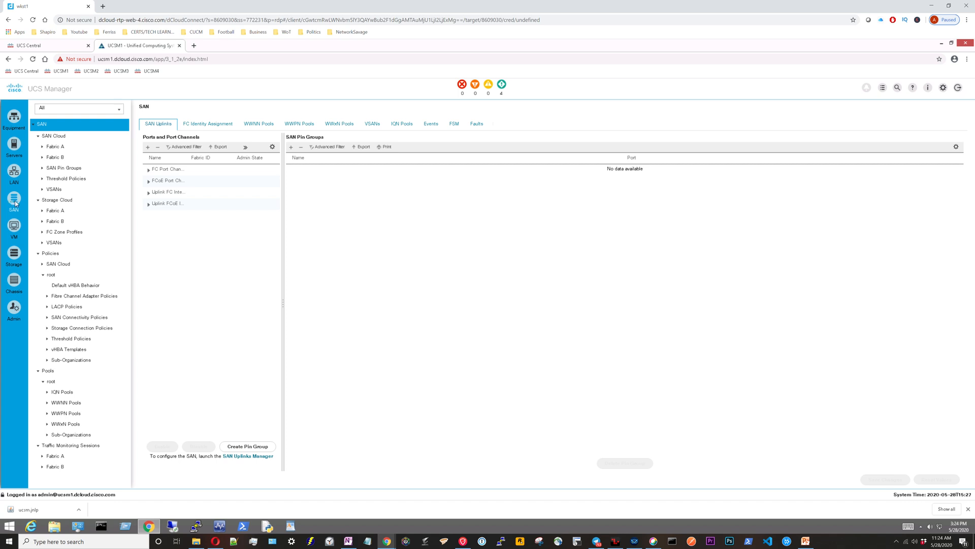
pyautogui.click(14, 225)
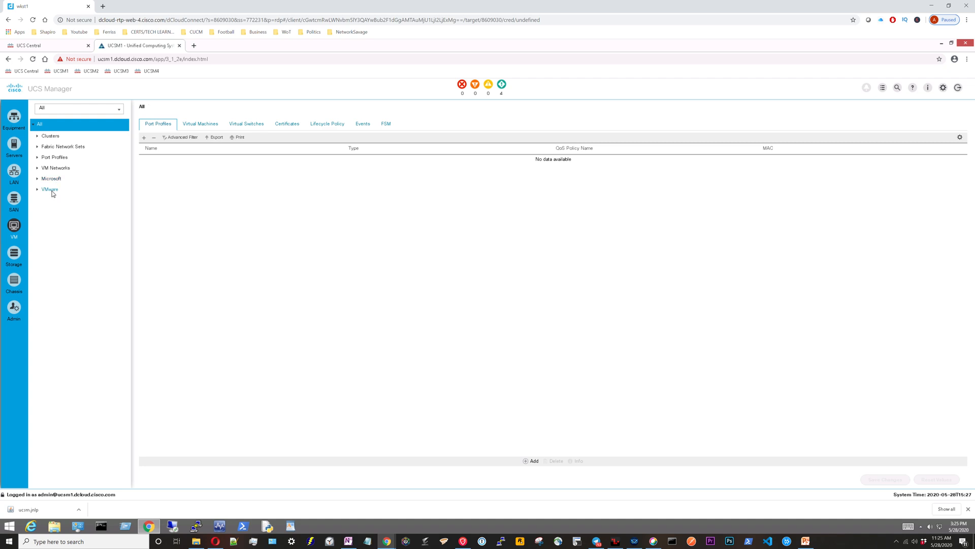
# Visit Storage, Chassis with its profiles tree expanded, and Admin, then return to the Equipment topology.
pyautogui.click(13, 255)
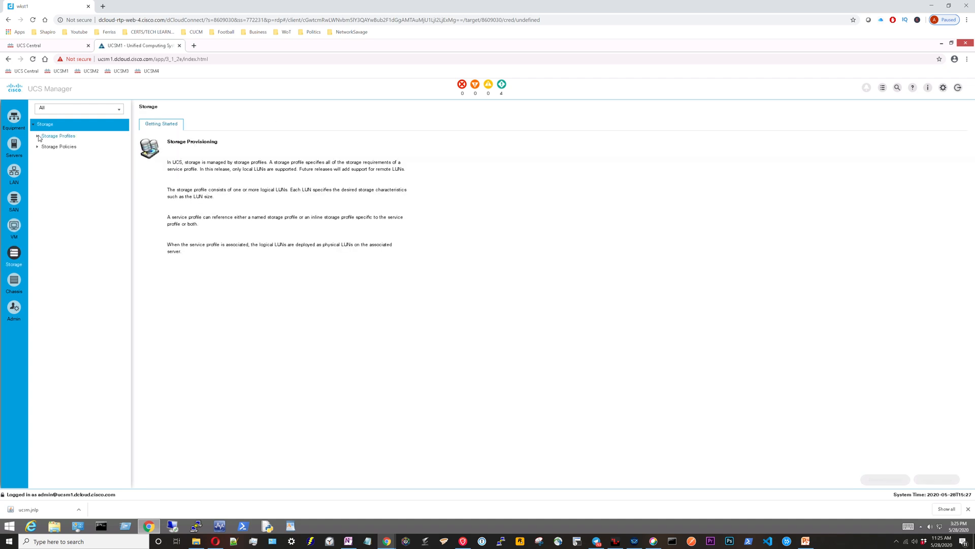
pyautogui.click(38, 136)
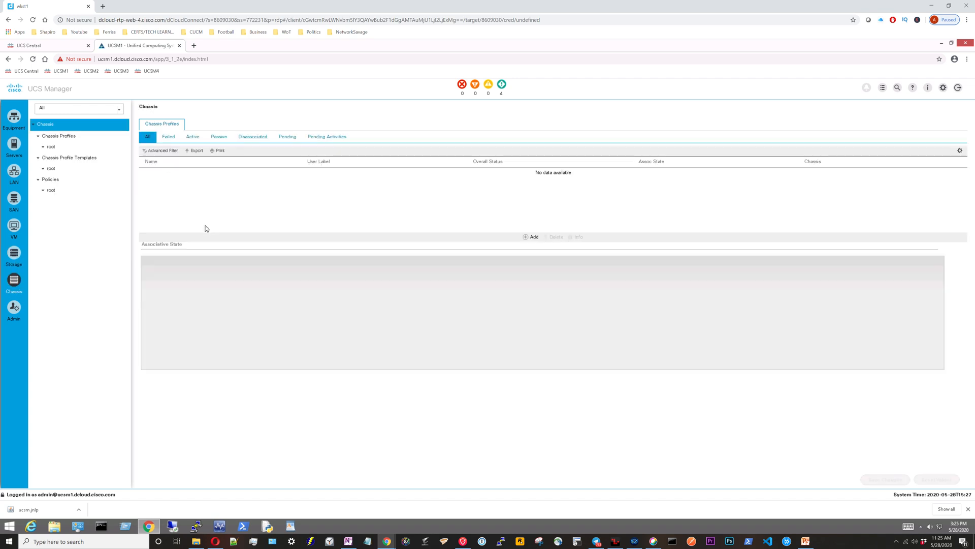
pyautogui.click(59, 135)
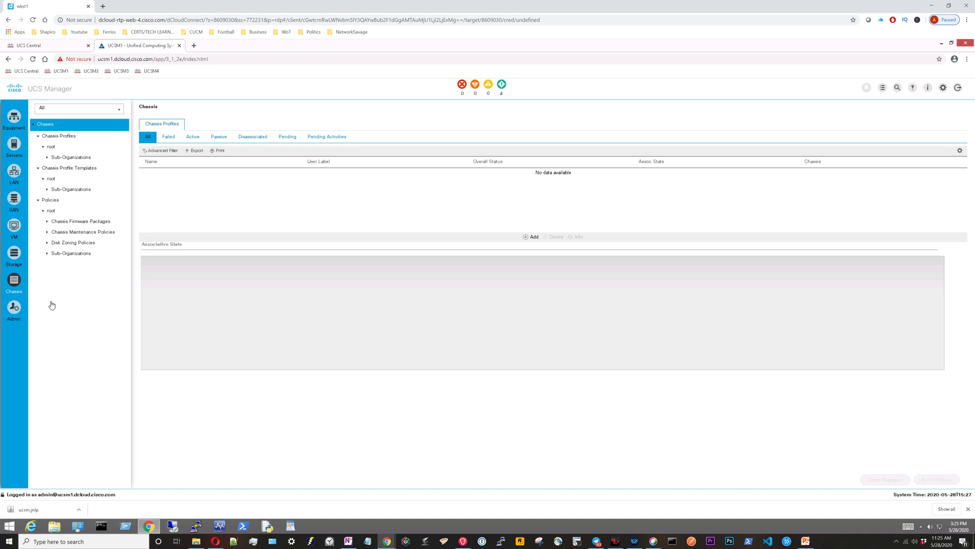
pyautogui.click(13, 313)
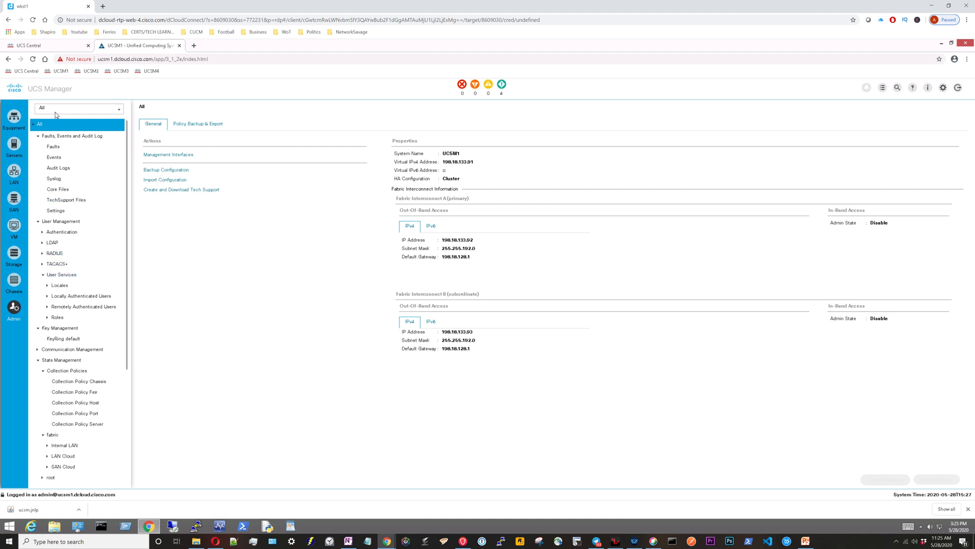
pyautogui.click(14, 120)
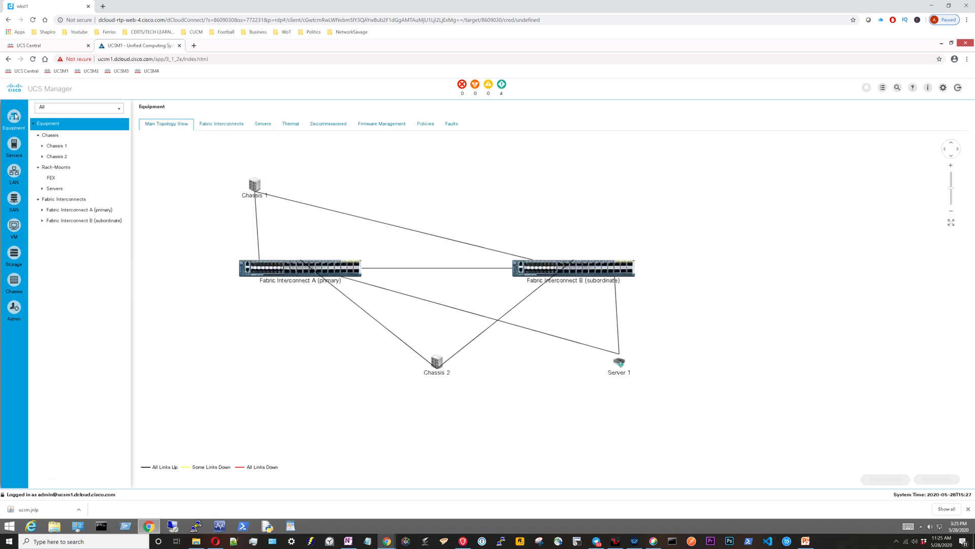
pyautogui.moveTo(218, 130)
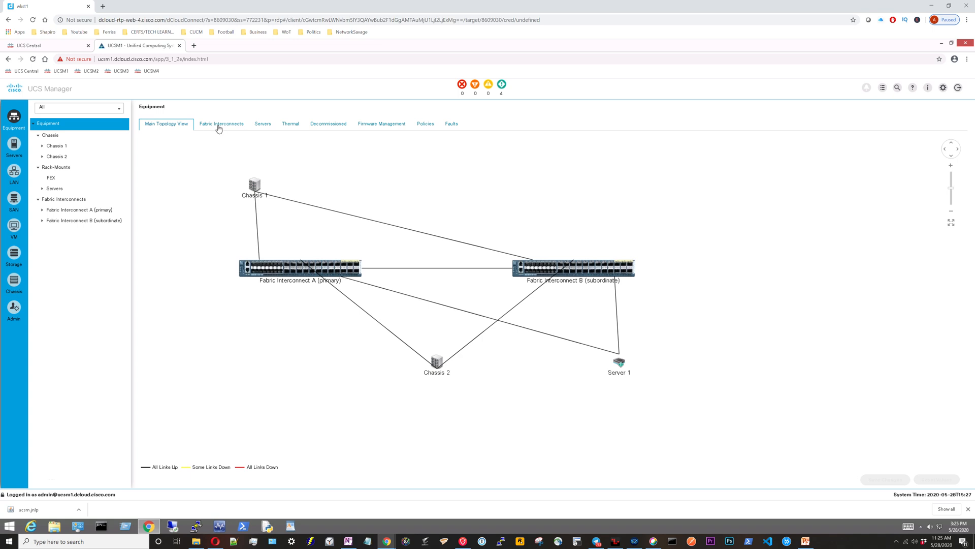
# View the Fabric Interconnects and Servers listings, ending on Firmware Management's installed firmware.
pyautogui.click(221, 123)
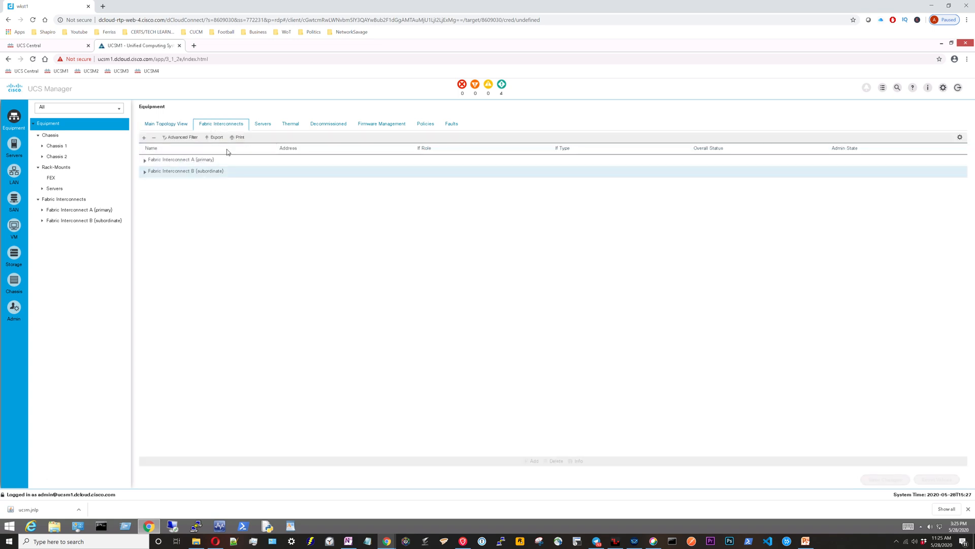
pyautogui.click(262, 123)
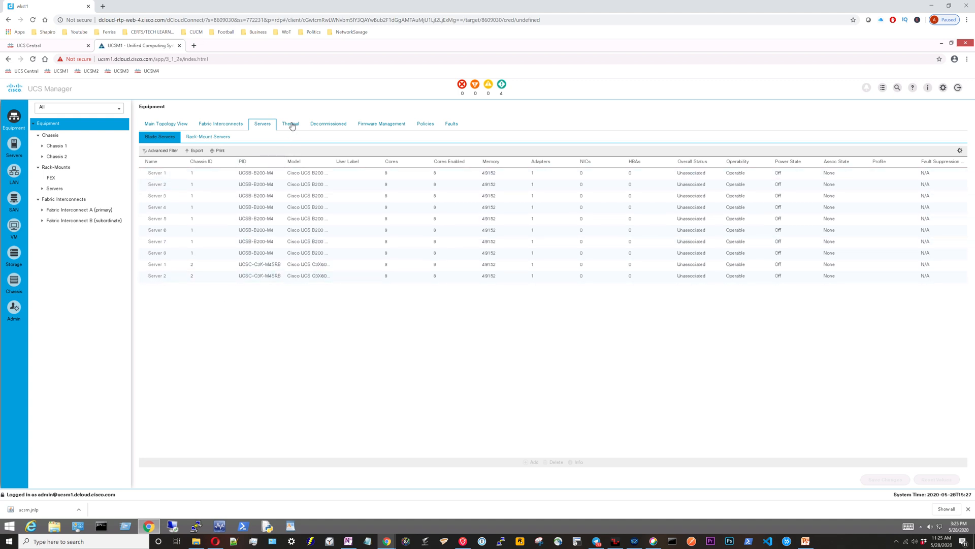
pyautogui.click(381, 123)
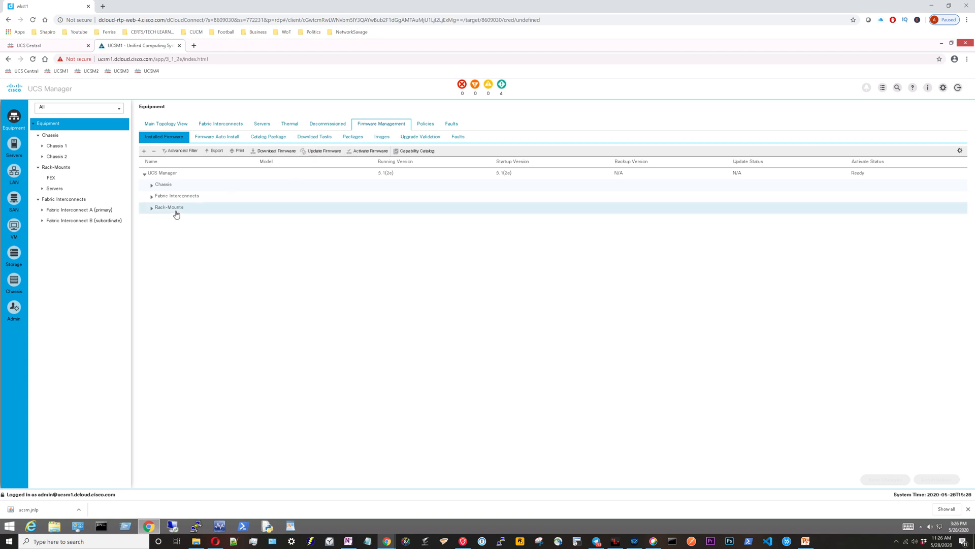
pyautogui.moveTo(169, 206)
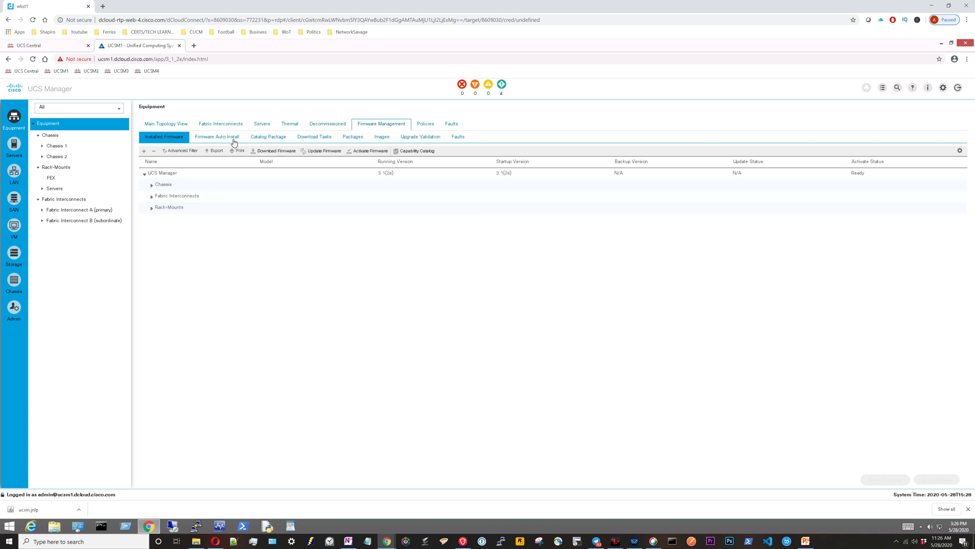
pyautogui.moveTo(277, 141)
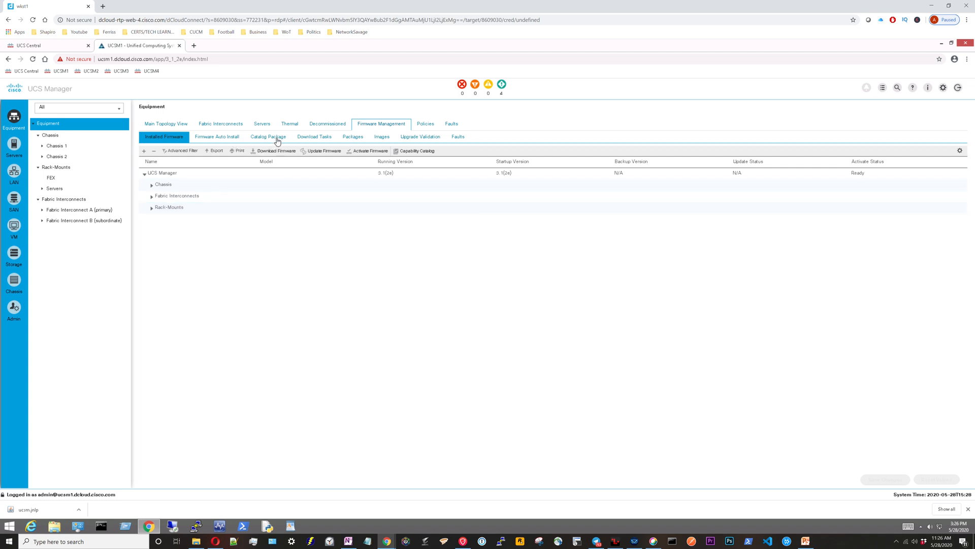
# View the firmware Catalog Package, the Global Policies, then the equipment Faults list.
pyautogui.click(268, 137)
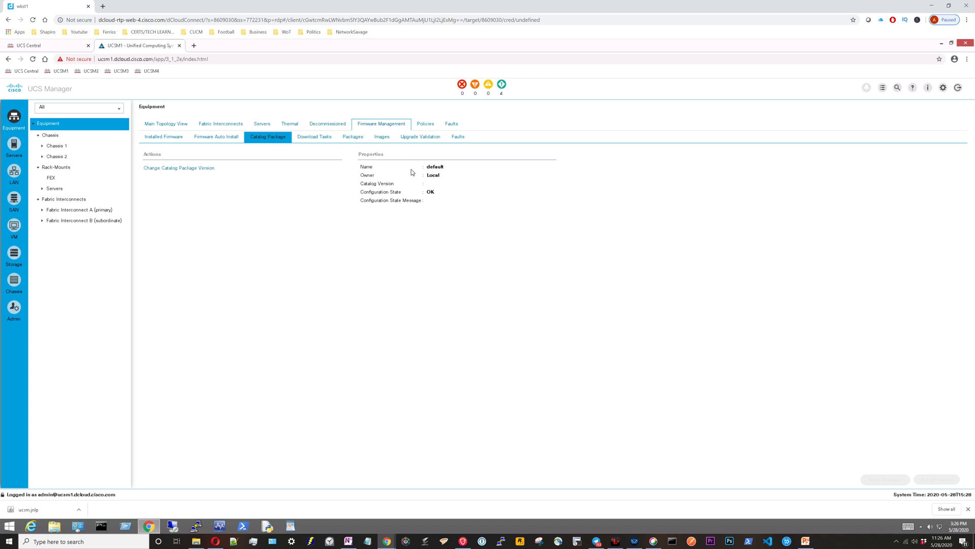
pyautogui.click(425, 123)
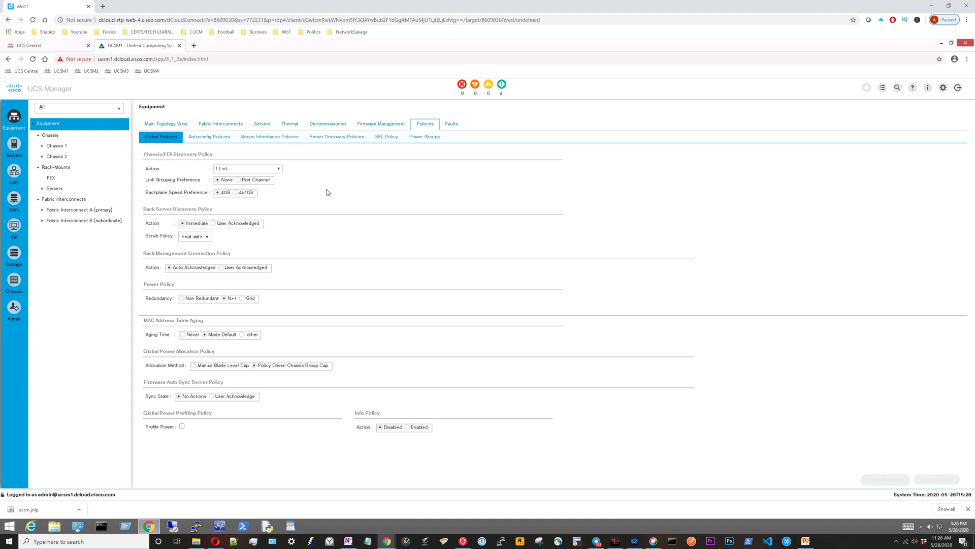
pyautogui.moveTo(391, 188)
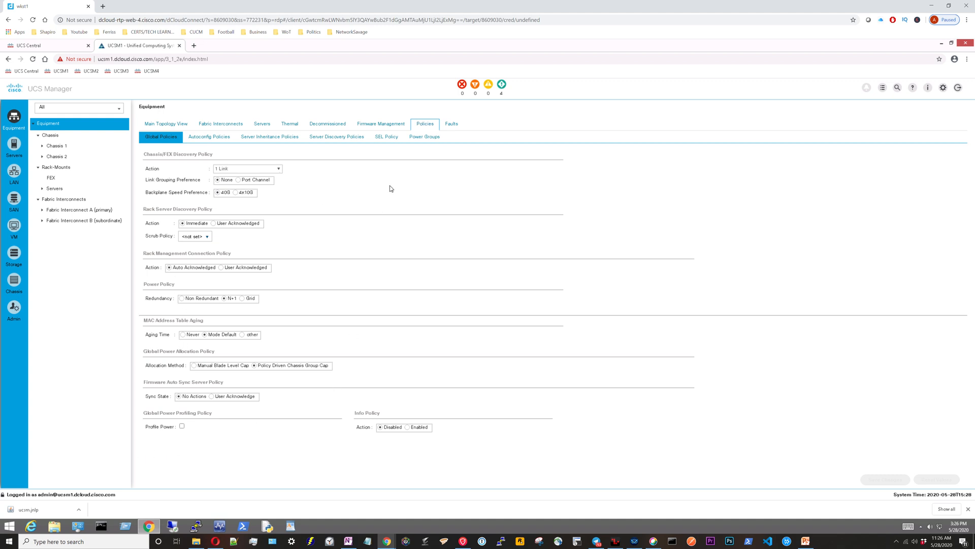
pyautogui.moveTo(456, 130)
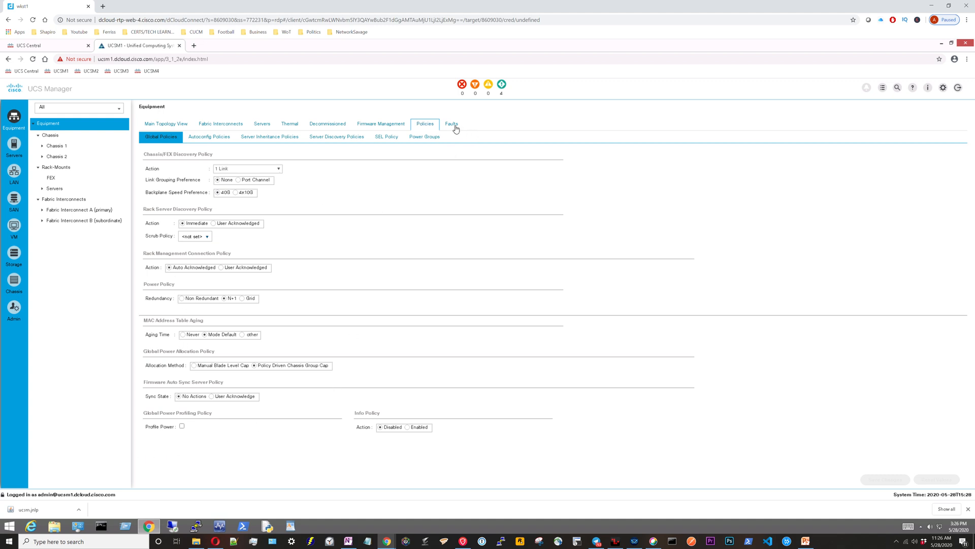
pyautogui.click(451, 123)
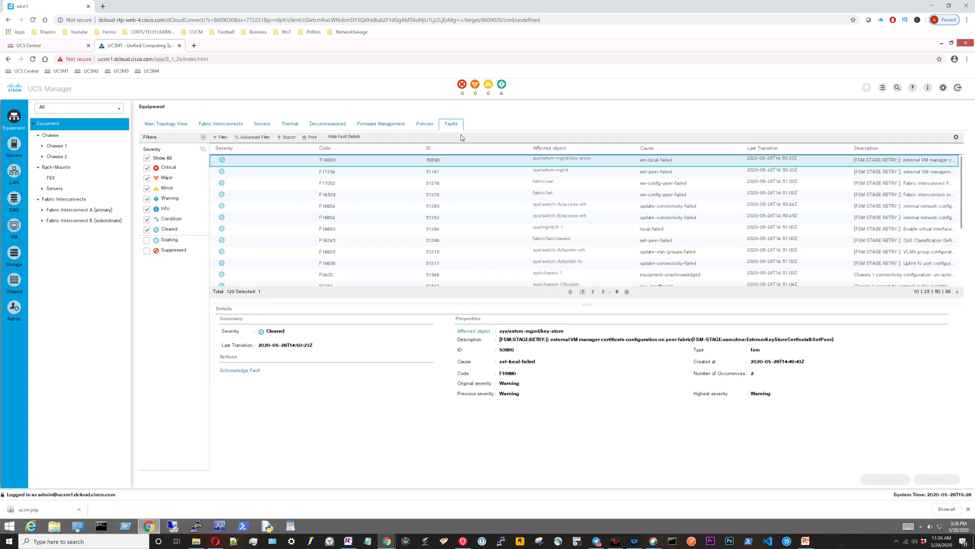
pyautogui.moveTo(455, 139)
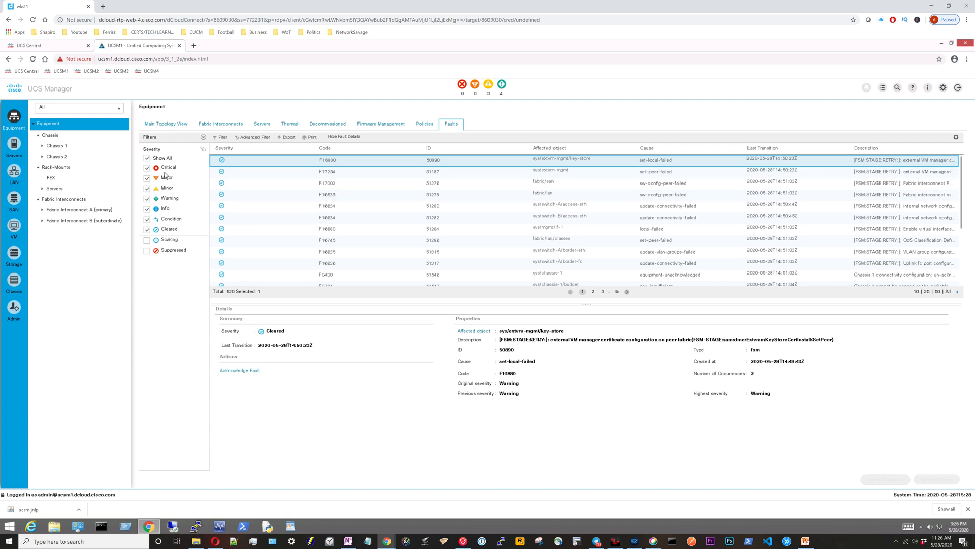
pyautogui.moveTo(183, 152)
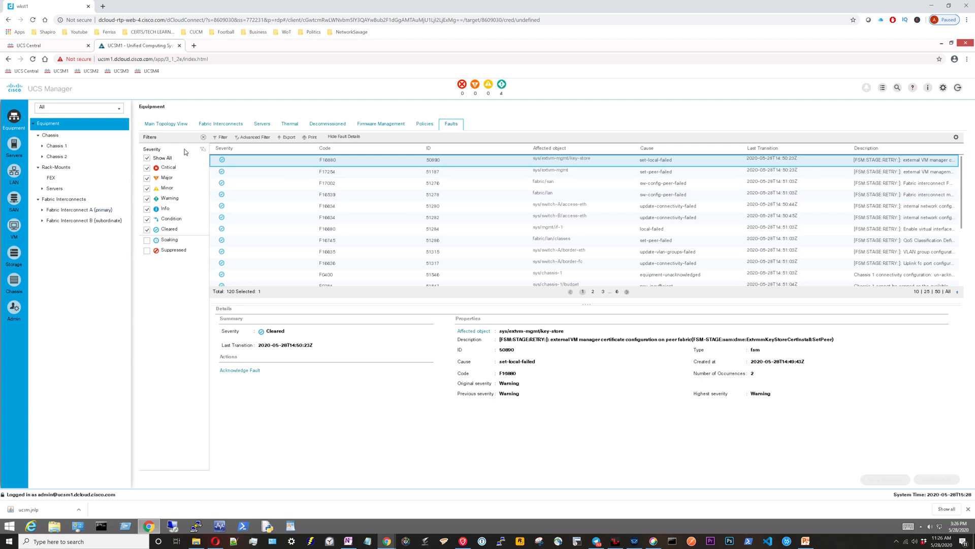
pyautogui.moveTo(177, 308)
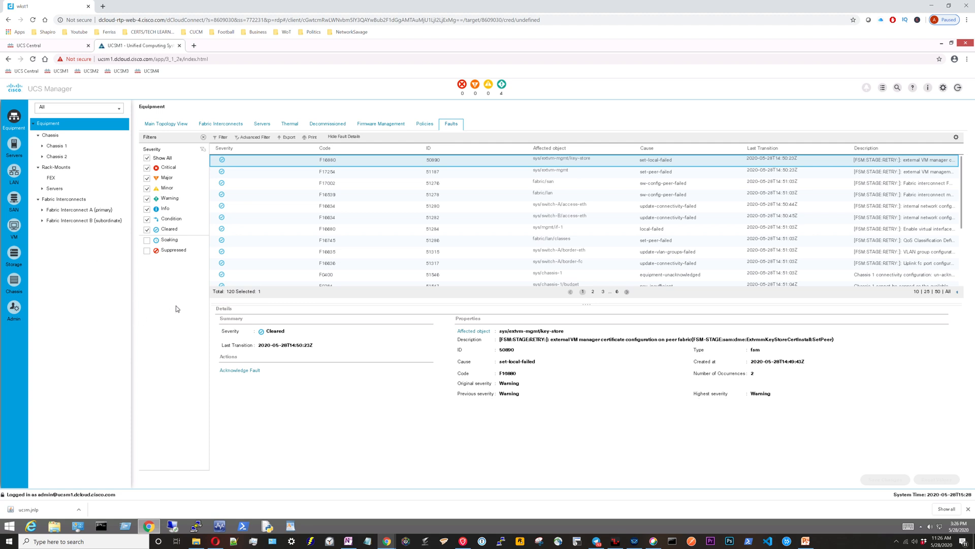
pyautogui.moveTo(176, 208)
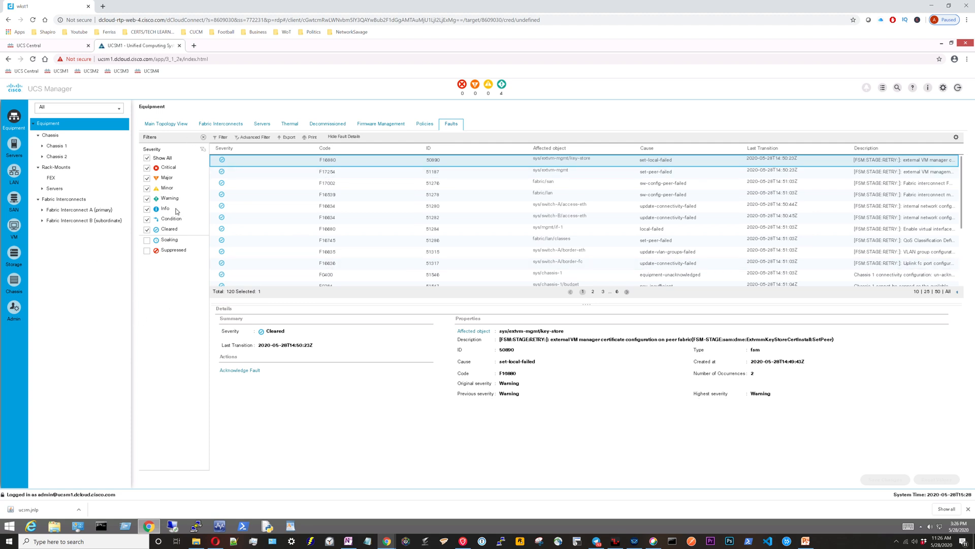
pyautogui.moveTo(612, 135)
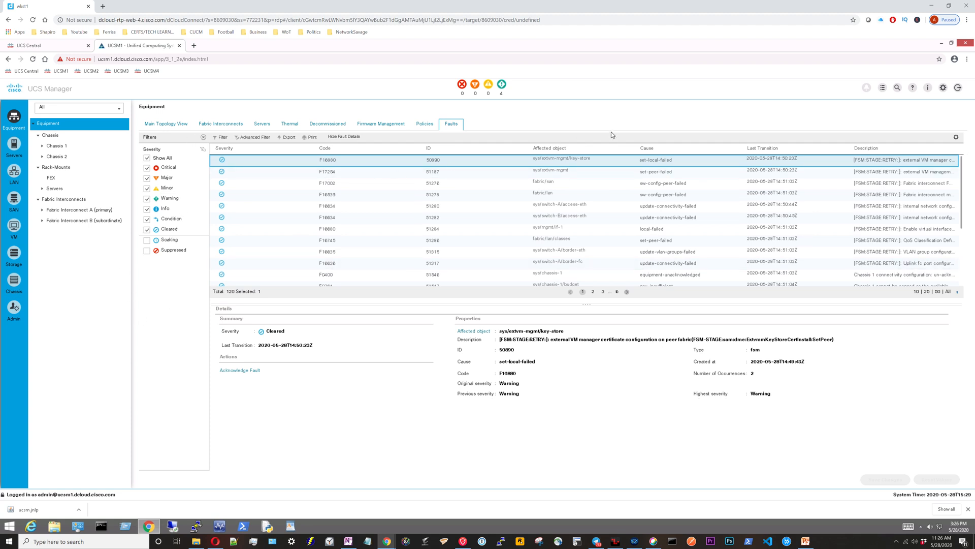